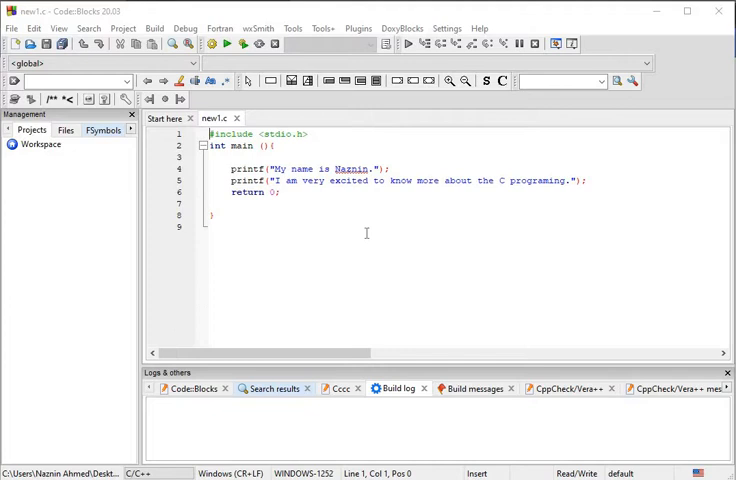
{"action": "mouse_move", "coordinate": [326, 214]}
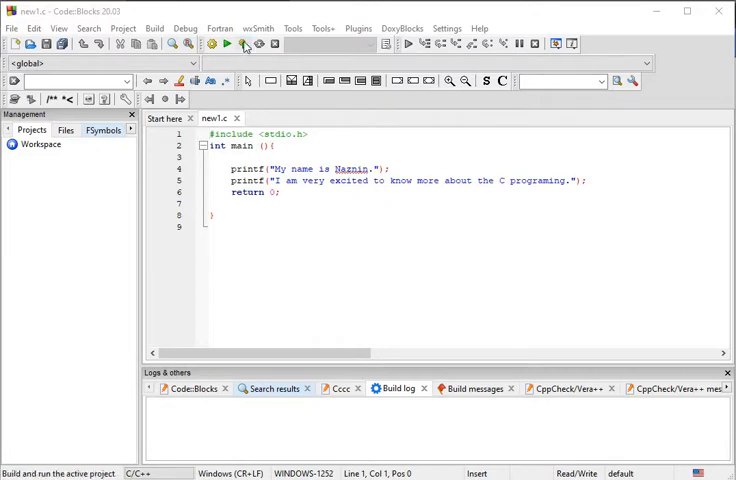
Build and run new1.c, printing both sentences together on one console line.
{"action": "left_click", "coordinate": [228, 44]}
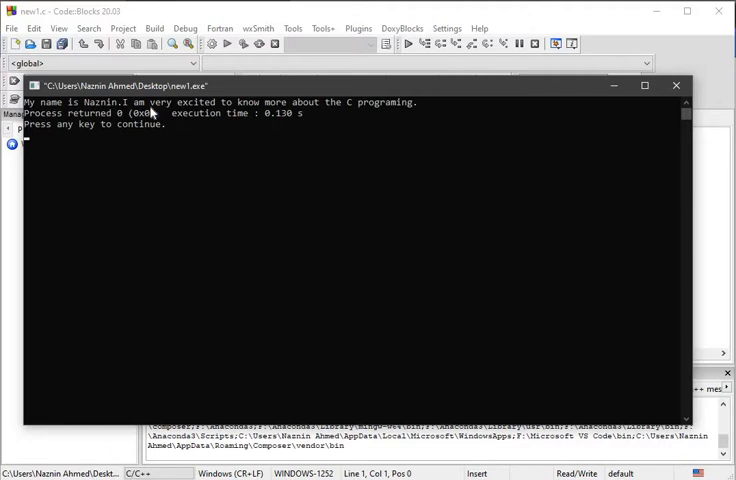
{"action": "mouse_move", "coordinate": [338, 111]}
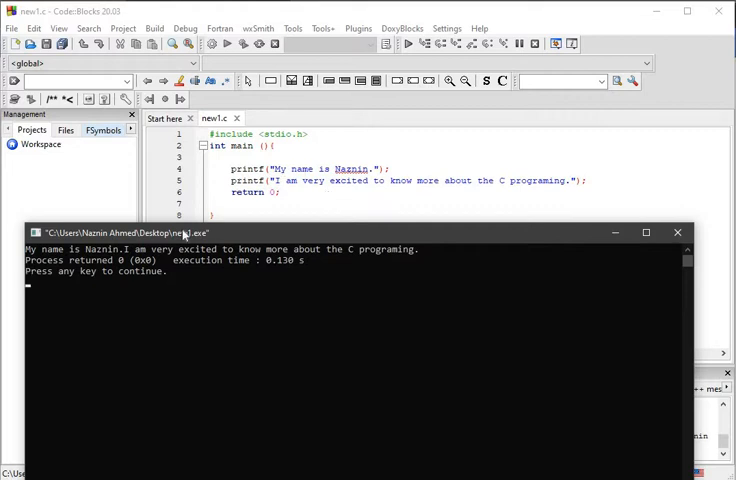
{"action": "mouse_move", "coordinate": [247, 212]}
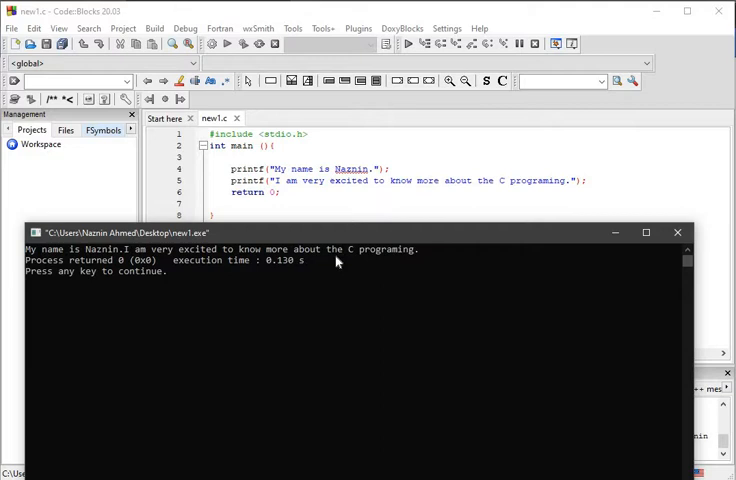
{"action": "mouse_move", "coordinate": [255, 268]}
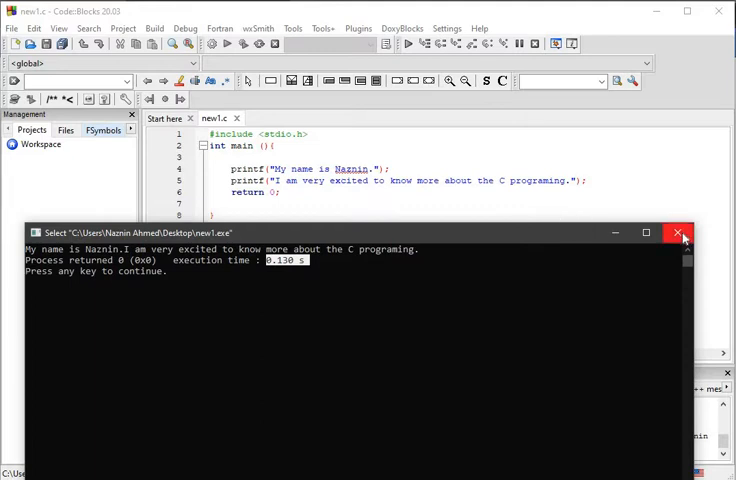
Close the console and place the cursor after 'Naznin.' in line 4's printf string.
{"action": "left_click", "coordinate": [681, 232]}
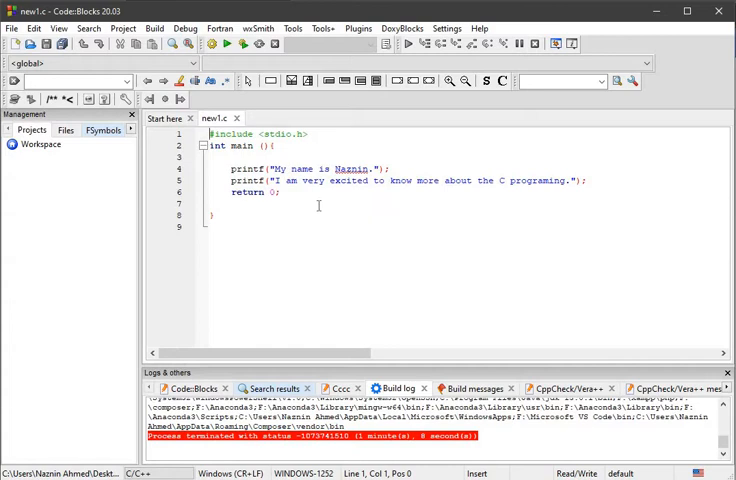
{"action": "mouse_move", "coordinate": [352, 165]}
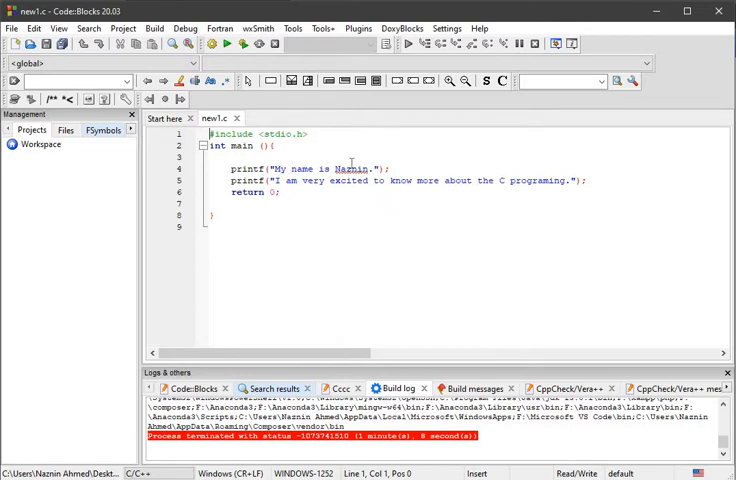
{"action": "mouse_move", "coordinate": [402, 207]}
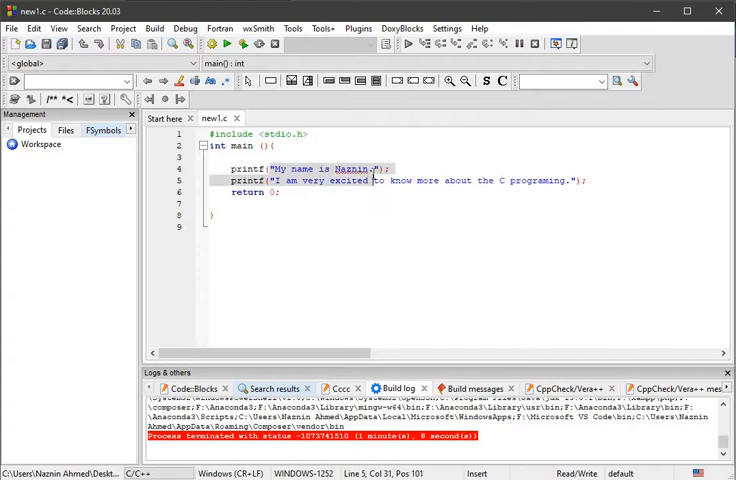
{"action": "left_click", "coordinate": [269, 181]}
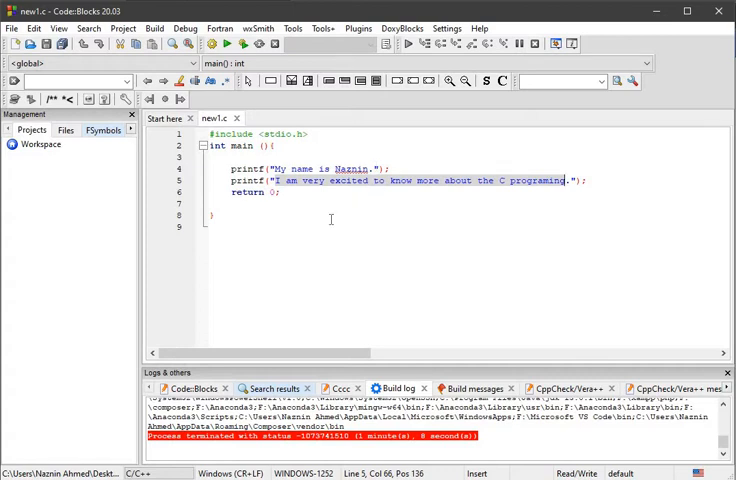
{"action": "mouse_move", "coordinate": [366, 195]}
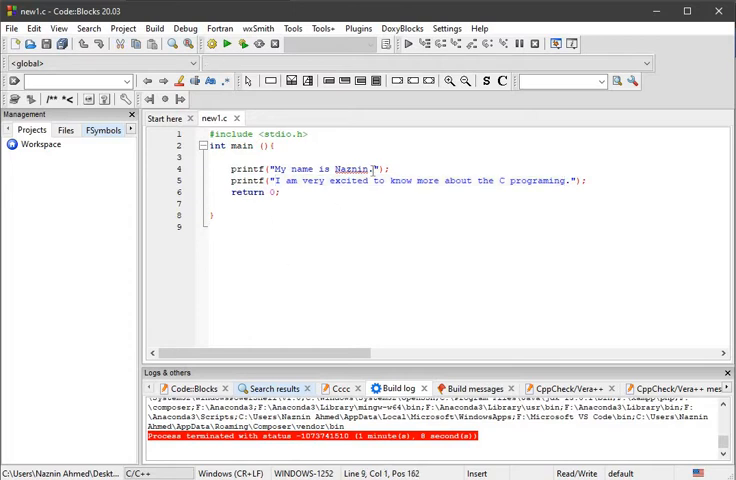
{"action": "left_click", "coordinate": [399, 181]}
{"action": "type", "text": "\\n"}
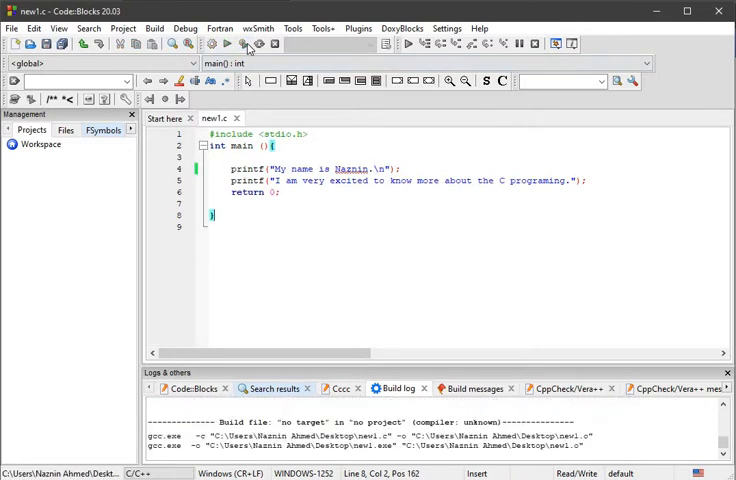
{"action": "left_click", "coordinate": [227, 43]}
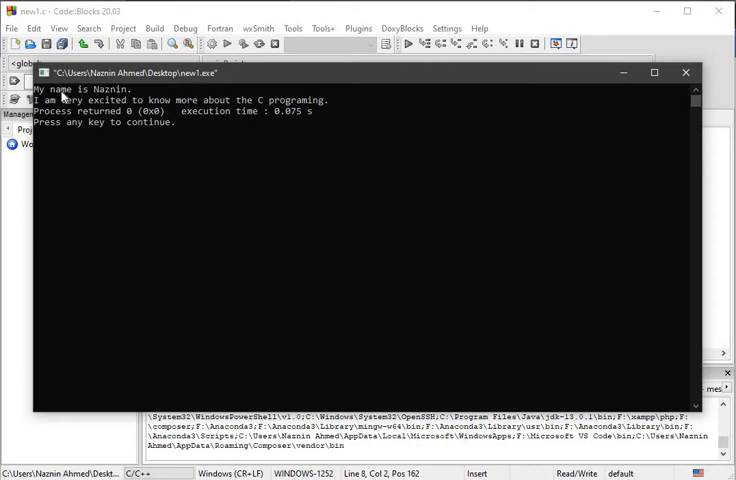
{"action": "mouse_move", "coordinate": [243, 111]}
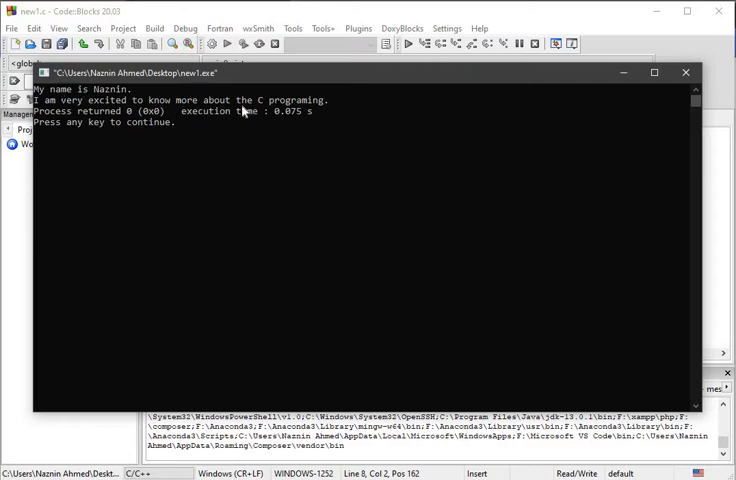
{"action": "mouse_move", "coordinate": [666, 84]}
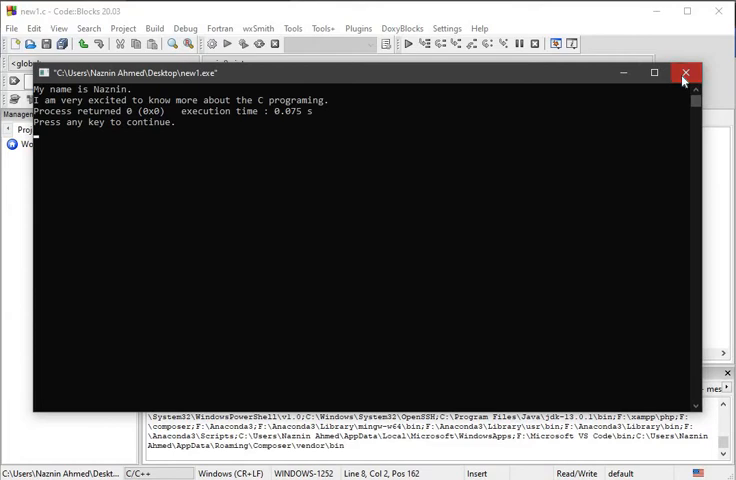
{"action": "left_click", "coordinate": [685, 73]}
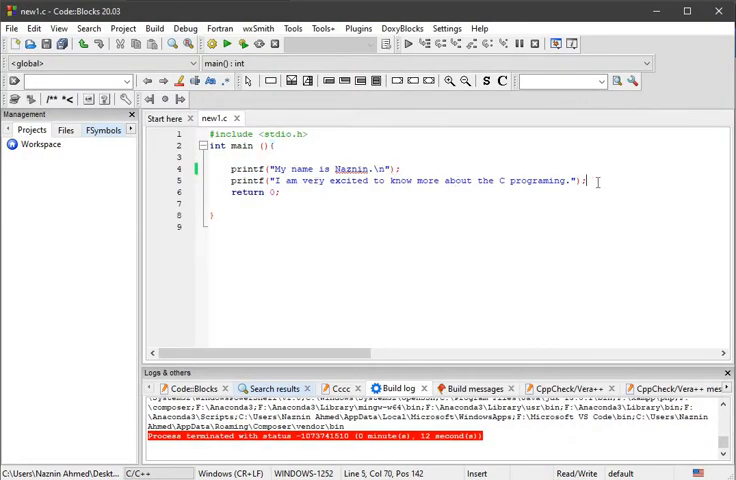
Add printf("we are doing some C code."); below line 5 and build and run.
{"action": "key", "text": "Return"}
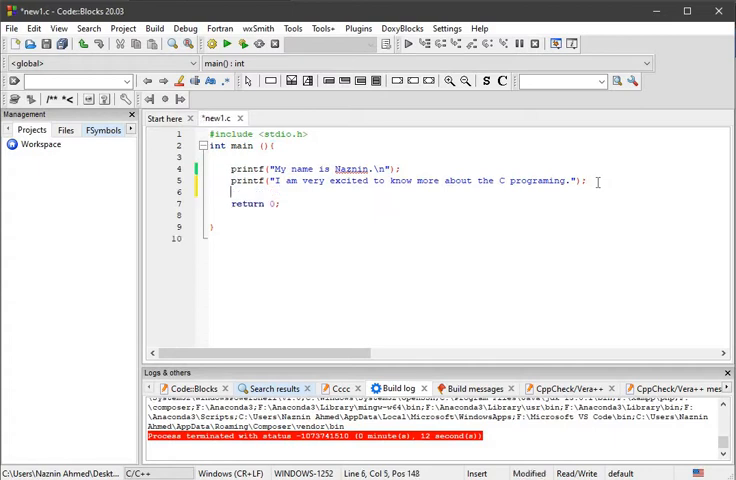
{"action": "type", "text": "printf("}
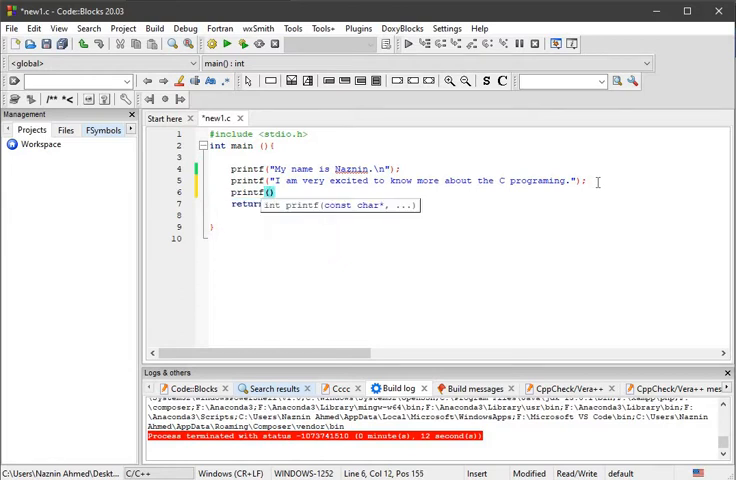
{"action": "type", "text": ";"}
{"action": "key", "text": "Return"}
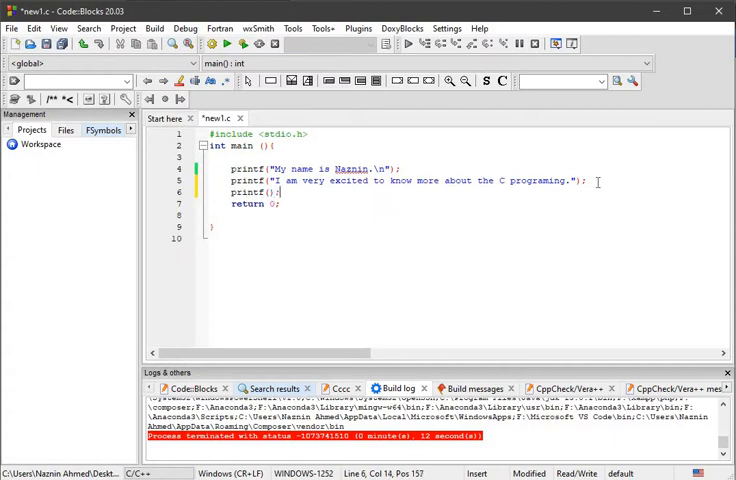
{"action": "left_click", "coordinate": [268, 191]}
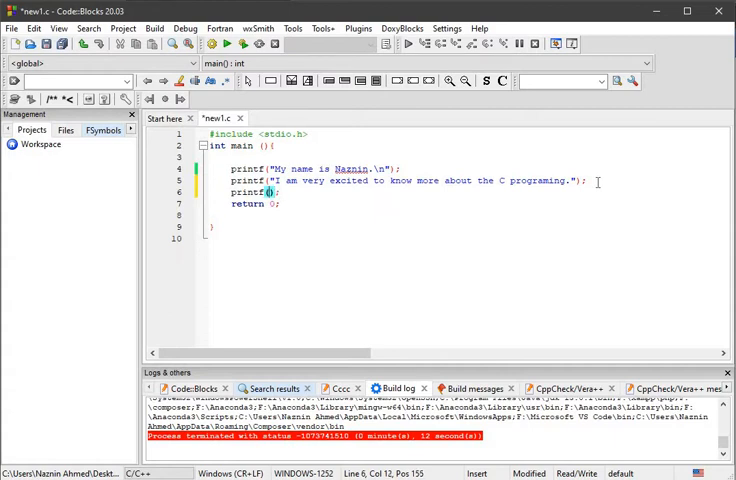
{"action": "type", "text": "\""}
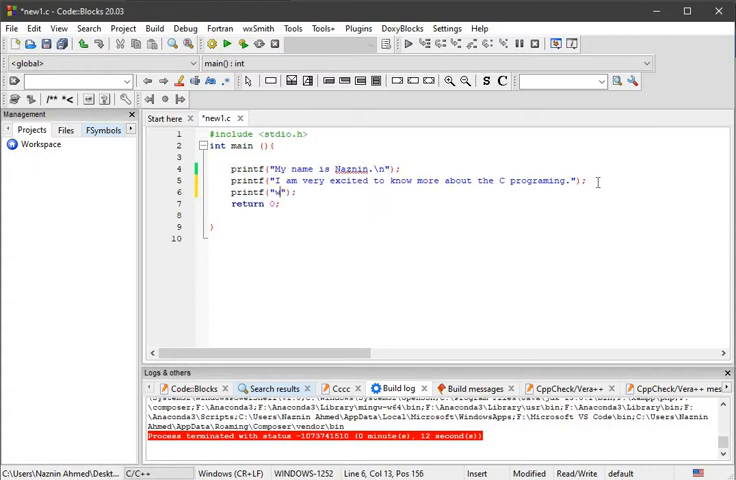
{"action": "type", "text": "we are"}
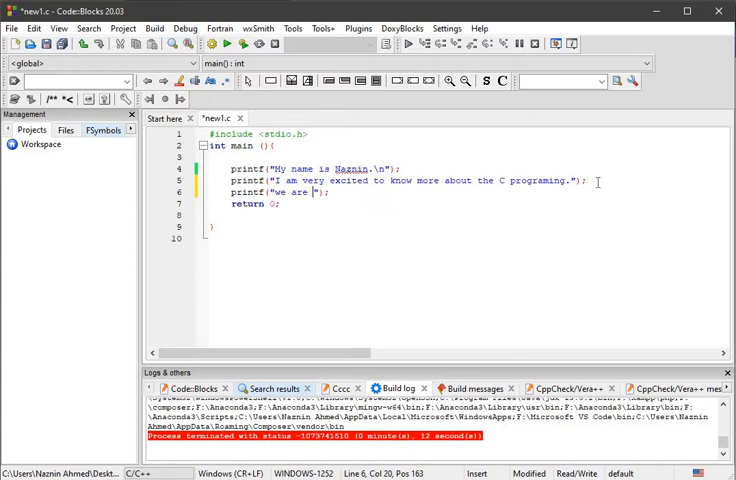
{"action": "type", "text": "doing"}
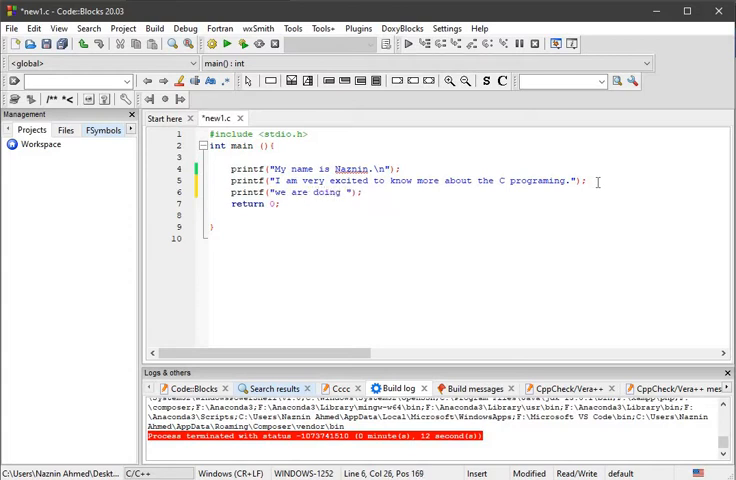
{"action": "type", "text": "some"}
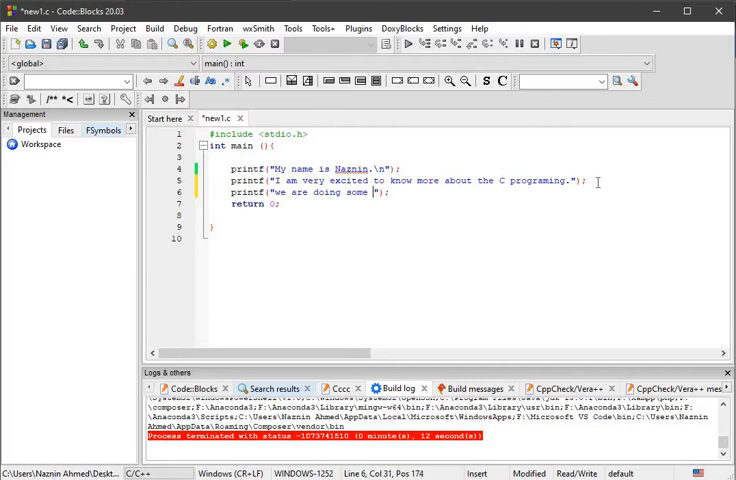
{"action": "type", "text": "C co"}
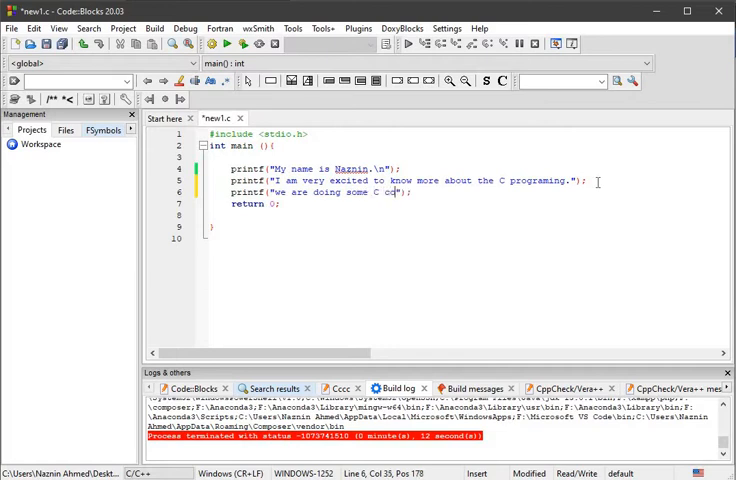
{"action": "type", "text": "de."}
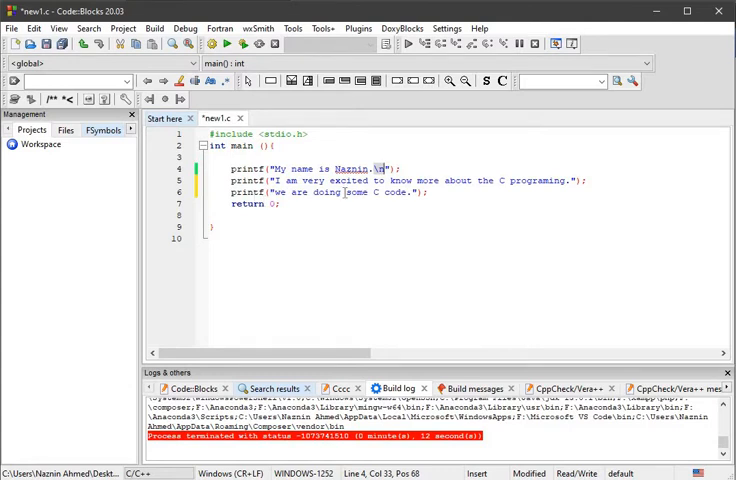
{"action": "left_click", "coordinate": [237, 192]}
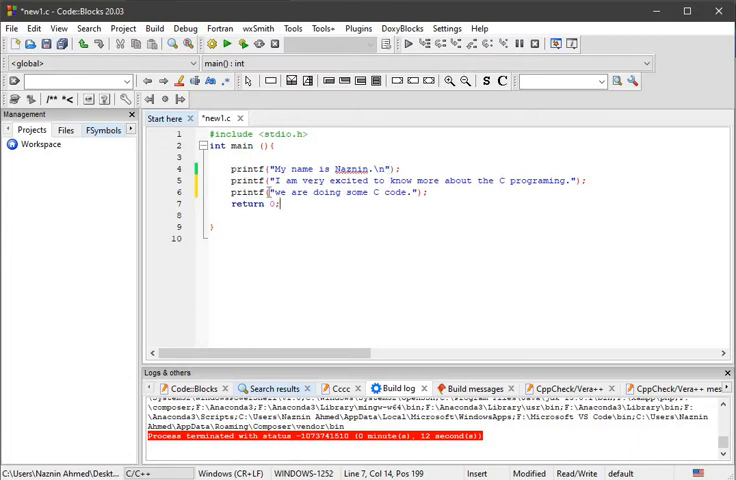
{"action": "mouse_move", "coordinate": [372, 193]}
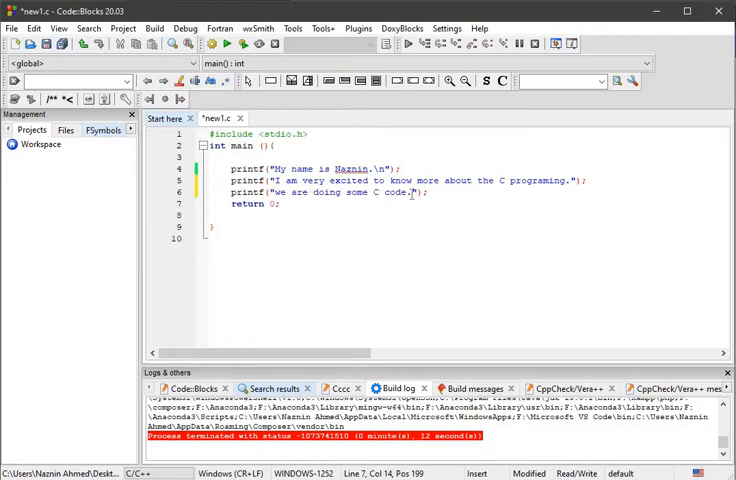
{"action": "left_click", "coordinate": [245, 44]}
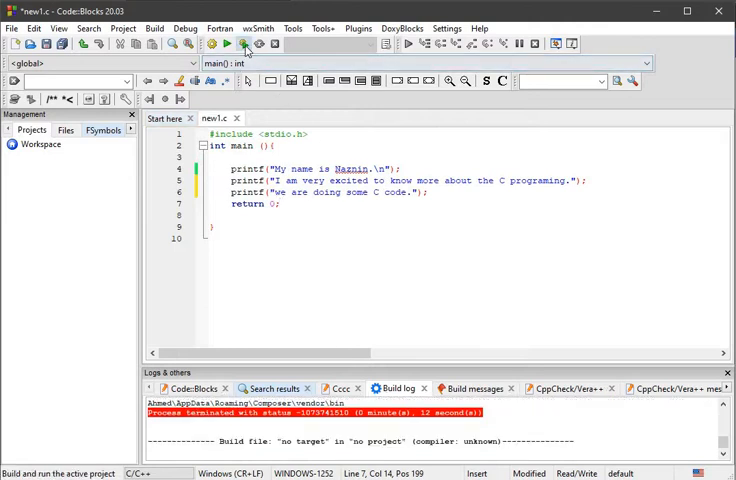
Build and run new1.c, check the sentences printed on one line, then close the console.
{"action": "left_click", "coordinate": [240, 44]}
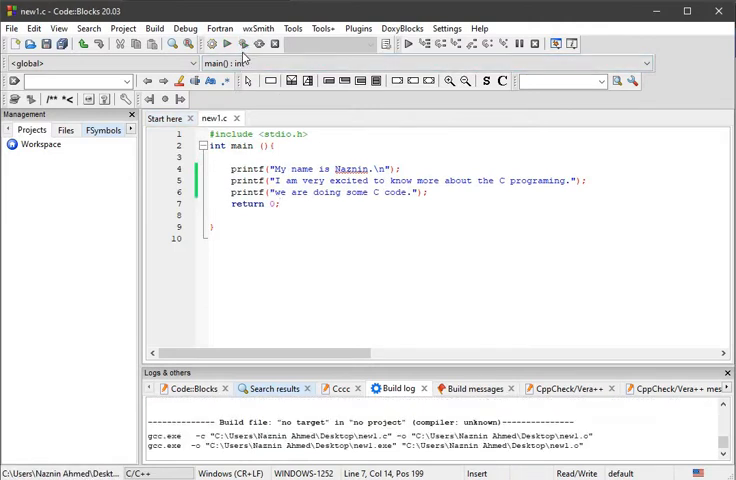
{"action": "left_click", "coordinate": [238, 44]}
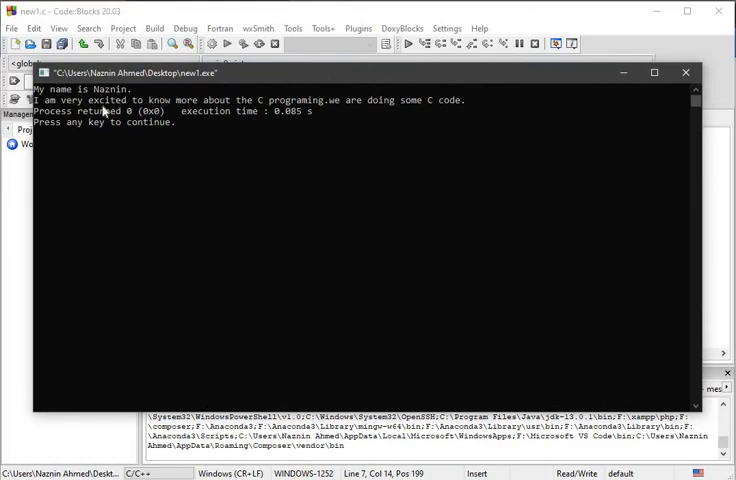
{"action": "mouse_move", "coordinate": [348, 112]}
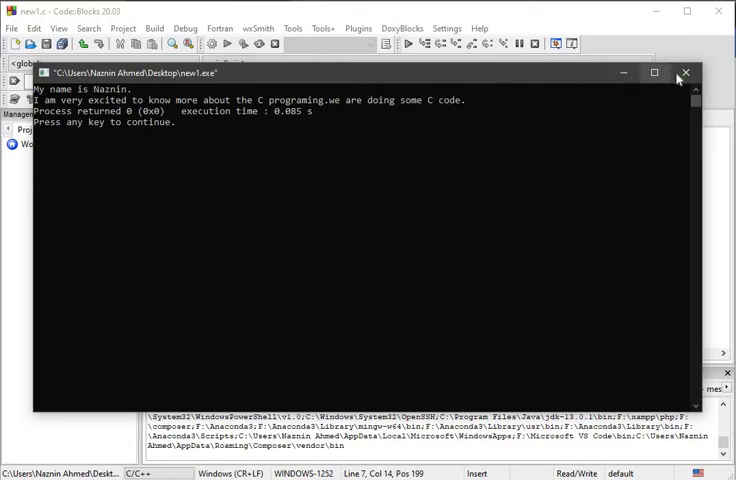
{"action": "left_click", "coordinate": [685, 73]}
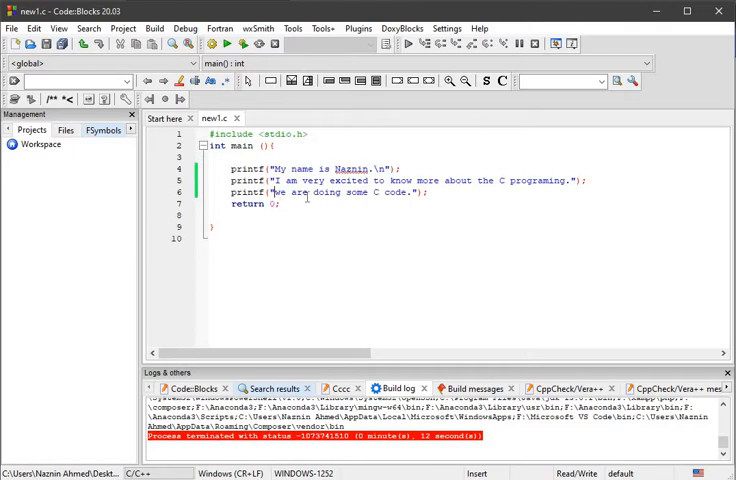
End the second and third printf strings with \n, run, and close the console.
{"action": "left_click", "coordinate": [395, 192]}
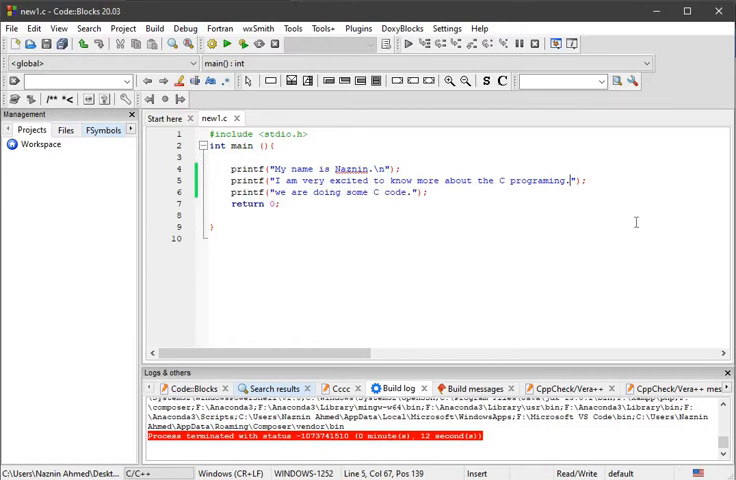
{"action": "type", "text": "|"}
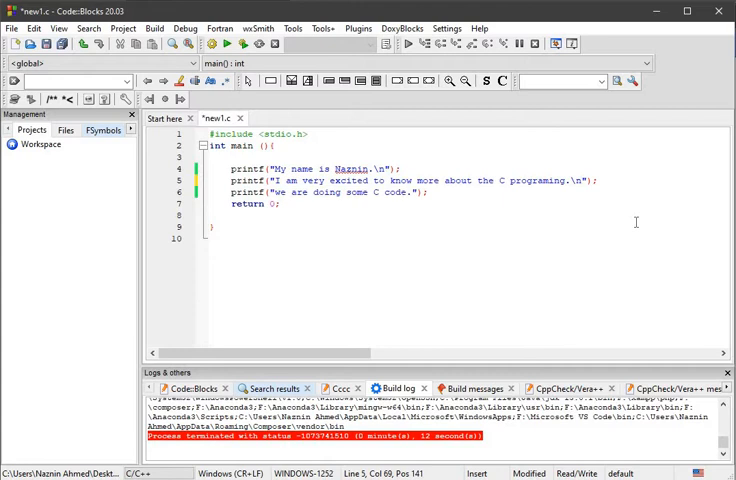
{"action": "mouse_move", "coordinate": [241, 44]}
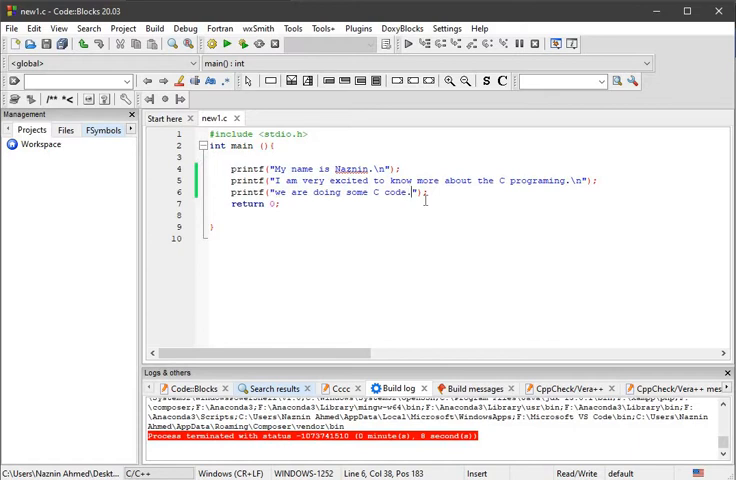
{"action": "type", "text": "\\n"}
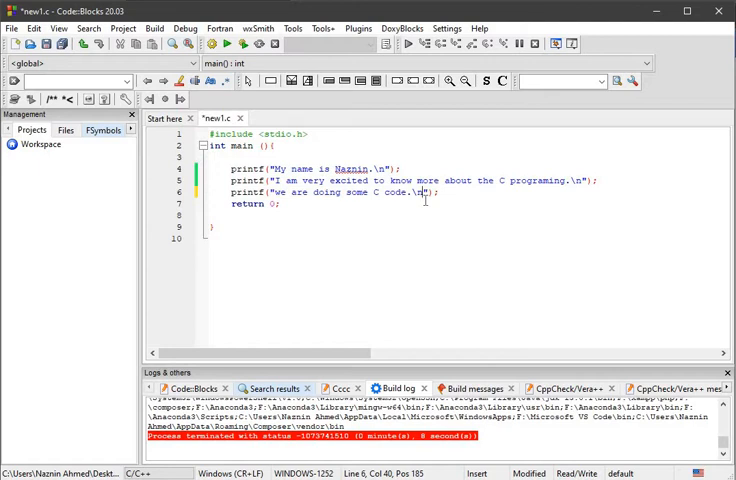
{"action": "mouse_move", "coordinate": [420, 208]}
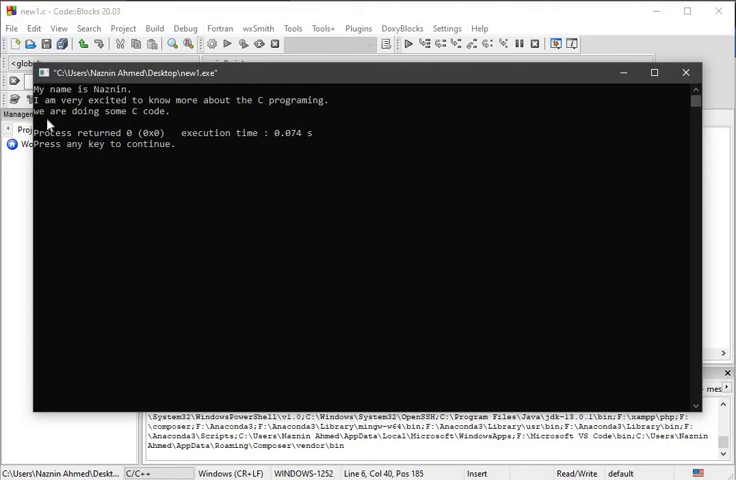
{"action": "mouse_move", "coordinate": [153, 124]}
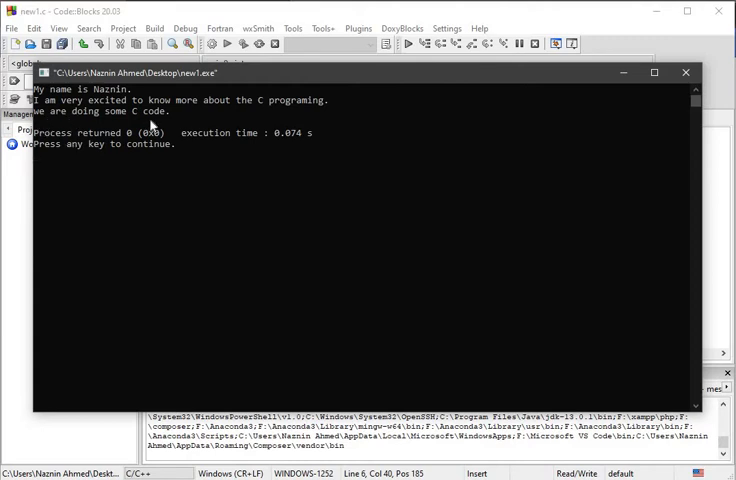
{"action": "mouse_move", "coordinate": [58, 131]}
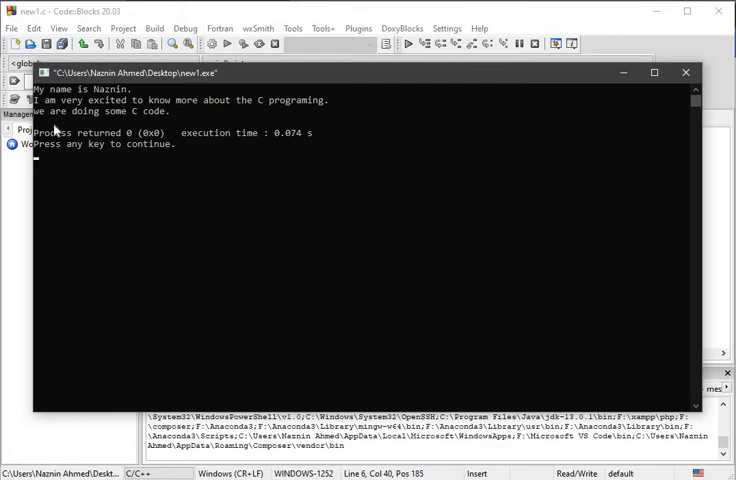
{"action": "mouse_move", "coordinate": [260, 147]}
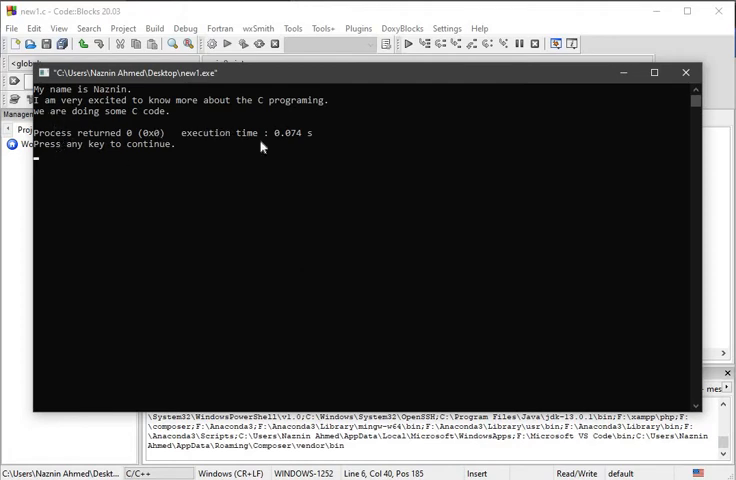
{"action": "mouse_move", "coordinate": [299, 138]}
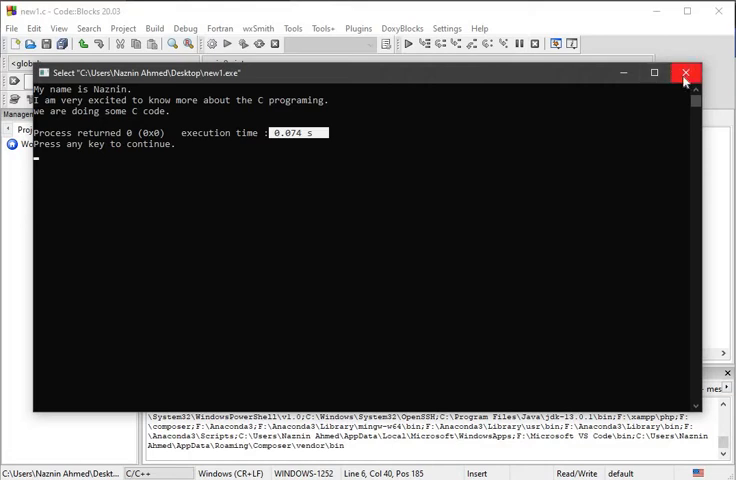
{"action": "left_click", "coordinate": [687, 73]}
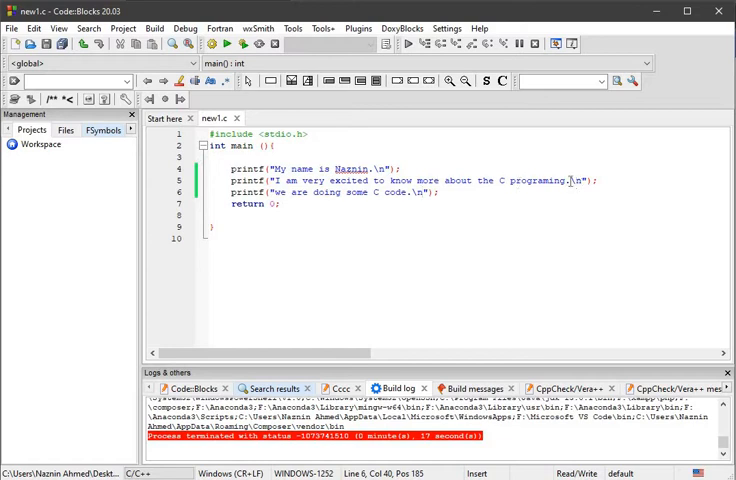
Move \n from the end of line 5's string to the start of line 6's, rerun, close console.
{"action": "left_click", "coordinate": [578, 180]}
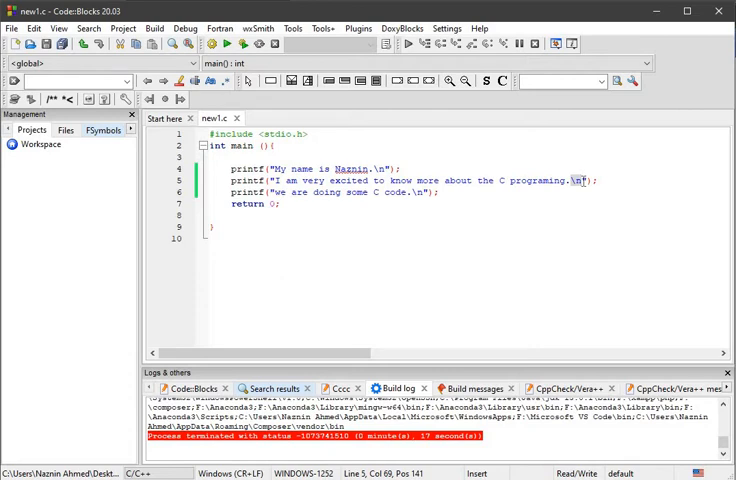
{"action": "left_click", "coordinate": [575, 180]}
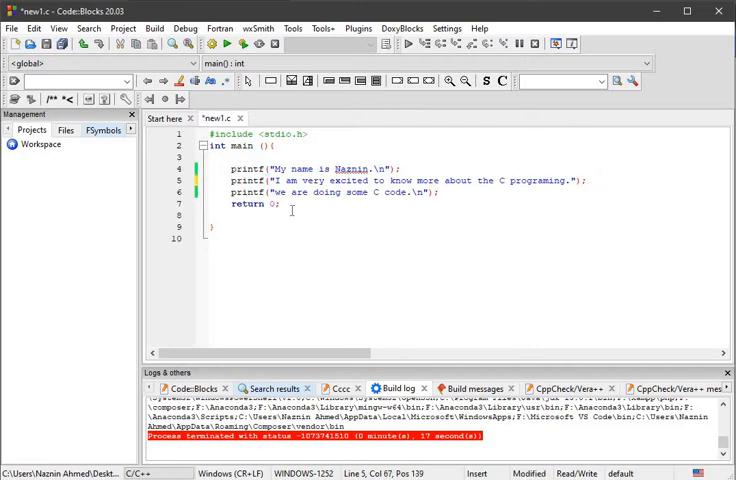
{"action": "left_click", "coordinate": [282, 193]}
{"action": "type", "text": "\\n "}
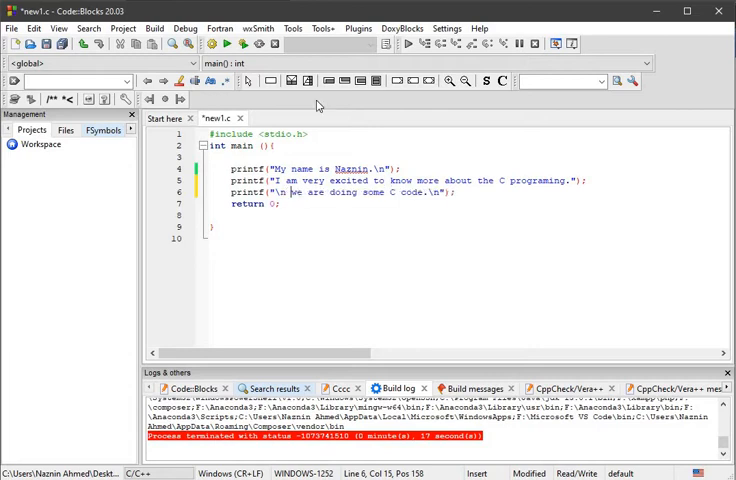
{"action": "left_click", "coordinate": [211, 43]}
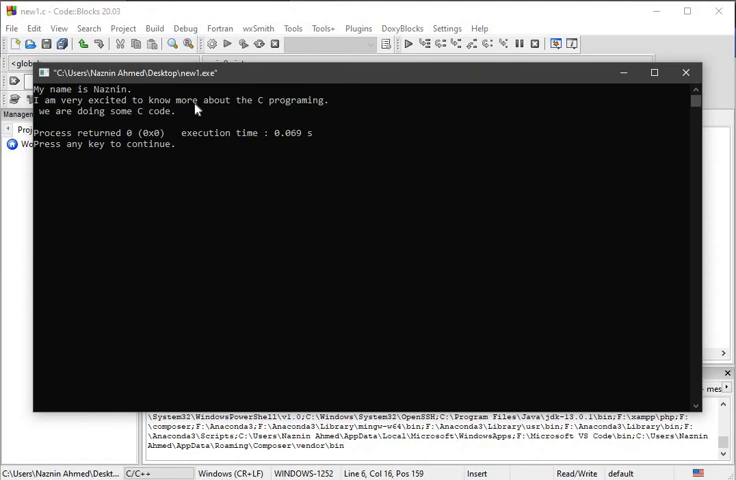
{"action": "mouse_move", "coordinate": [332, 105]}
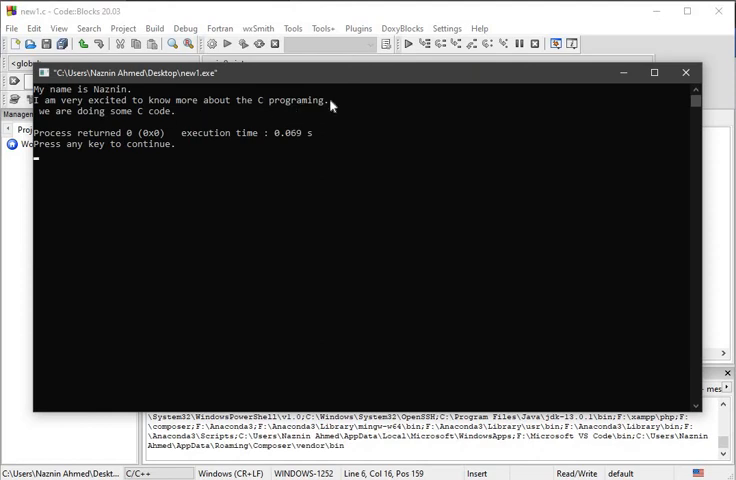
{"action": "mouse_move", "coordinate": [70, 128]}
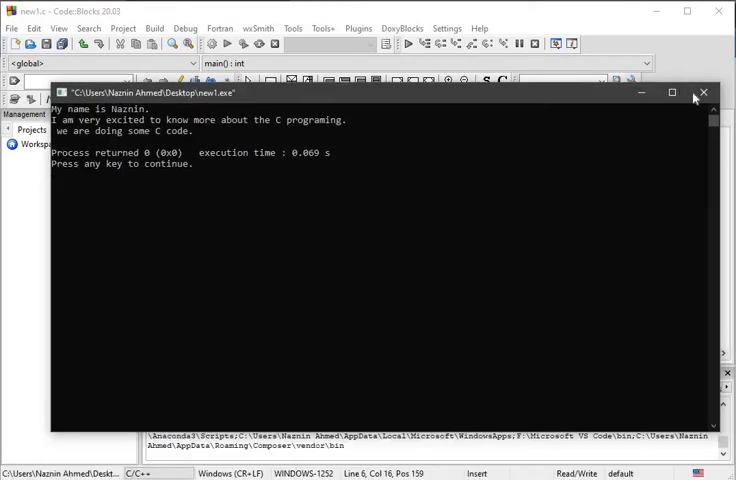
{"action": "left_click", "coordinate": [703, 92]}
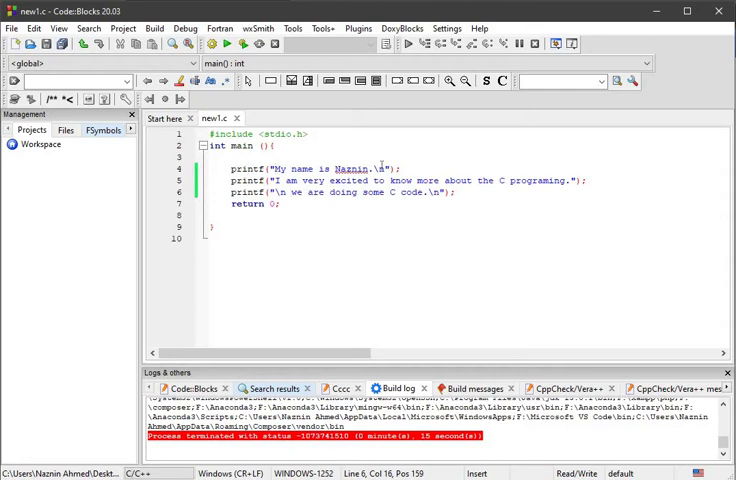
Merge the sentences into one \n-separated printf, run it twice, then close the console.
{"action": "left_click", "coordinate": [399, 167]}
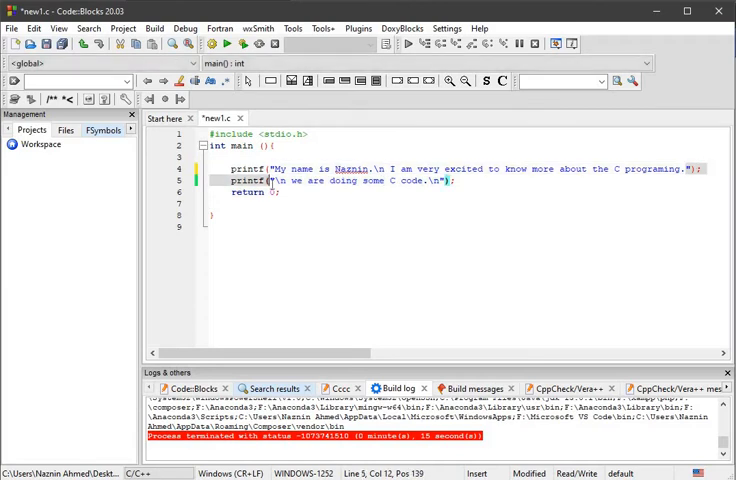
{"action": "mouse_move", "coordinate": [284, 193]}
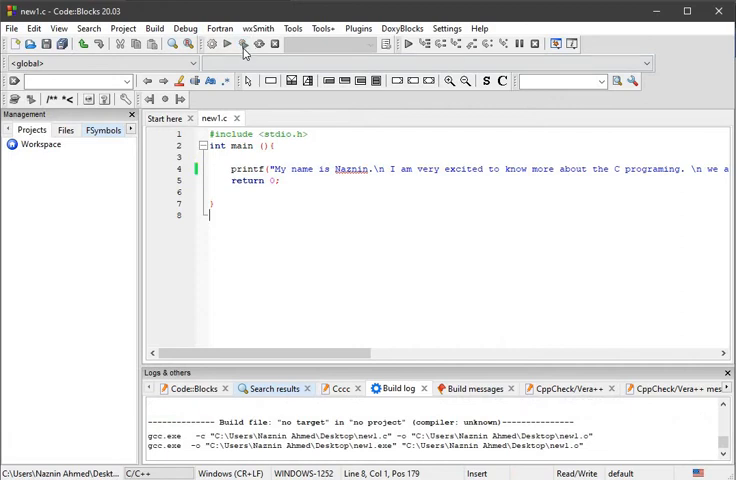
{"action": "left_click", "coordinate": [227, 44]}
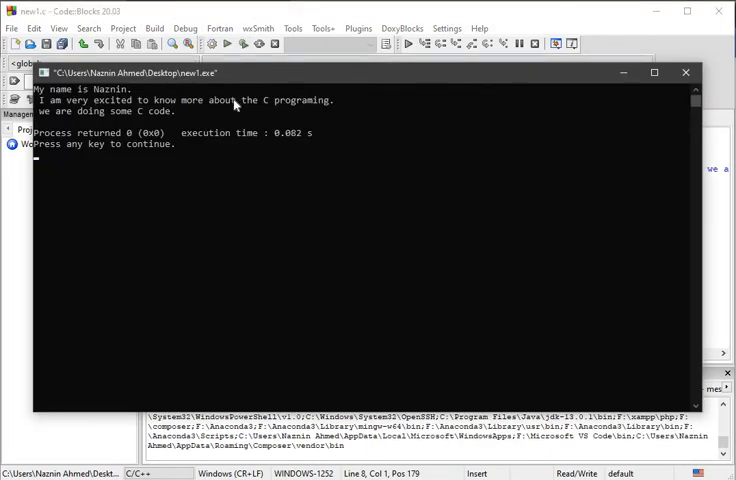
{"action": "mouse_move", "coordinate": [145, 110]}
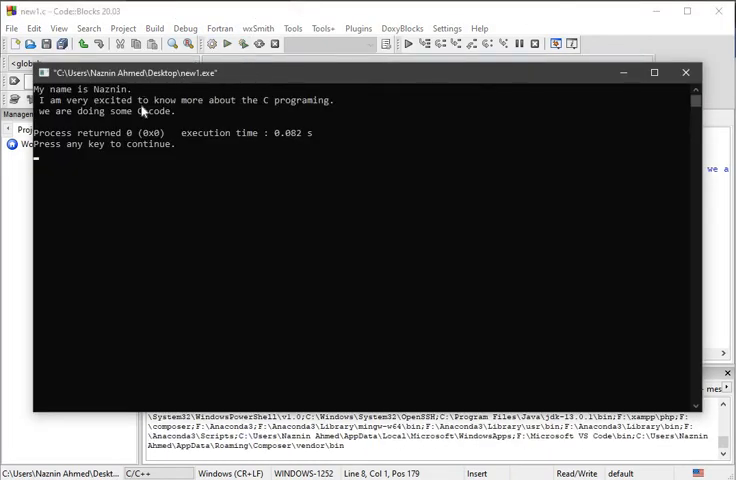
{"action": "mouse_move", "coordinate": [513, 102]}
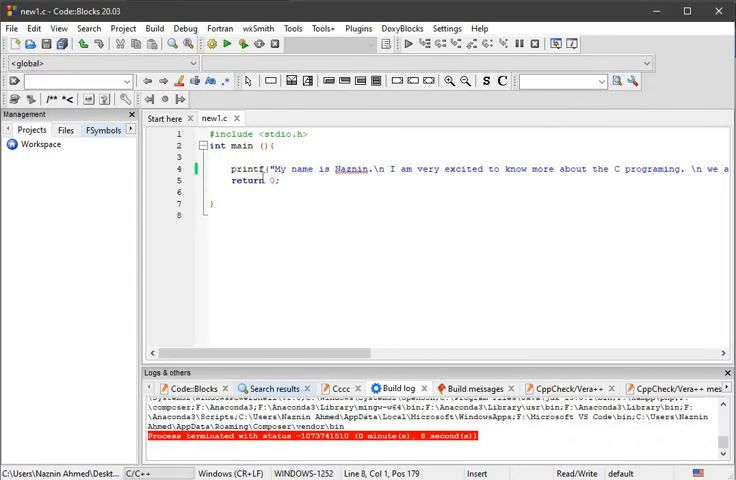
{"action": "mouse_move", "coordinate": [324, 260]}
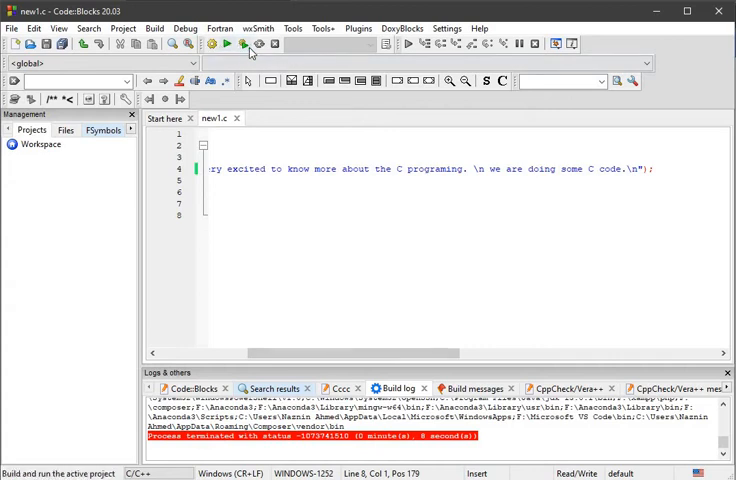
{"action": "left_click", "coordinate": [239, 44]}
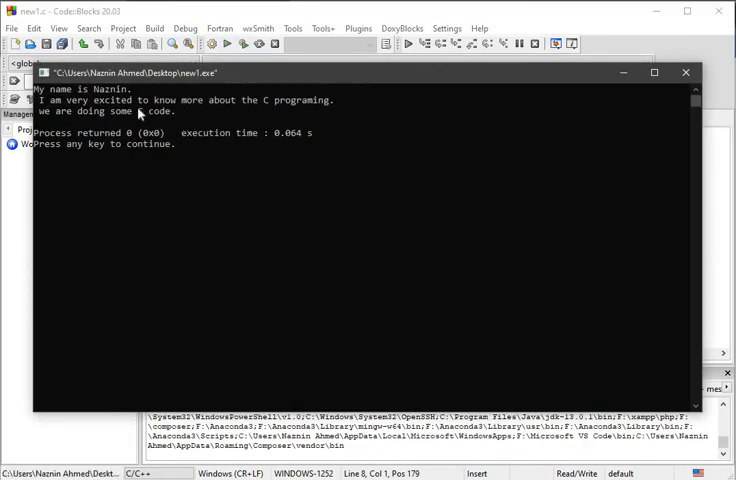
{"action": "mouse_move", "coordinate": [498, 80]}
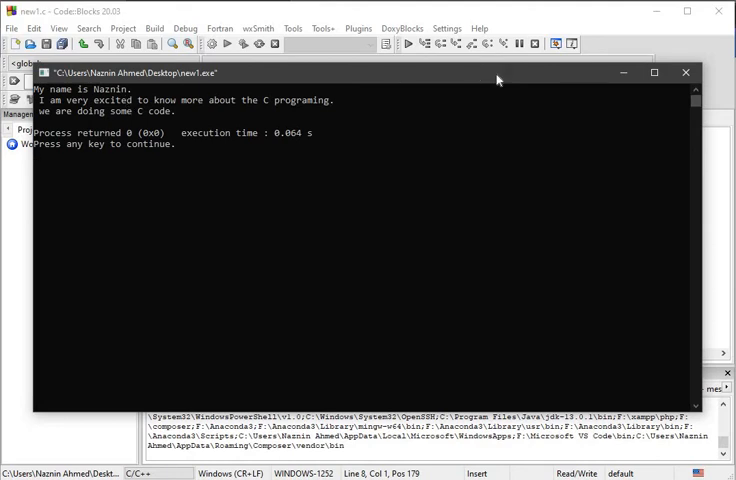
{"action": "left_click", "coordinate": [686, 72]}
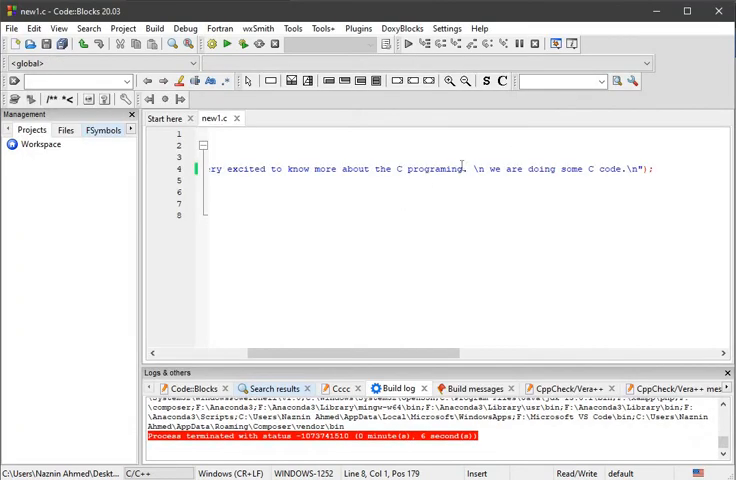
{"action": "mouse_move", "coordinate": [463, 182]}
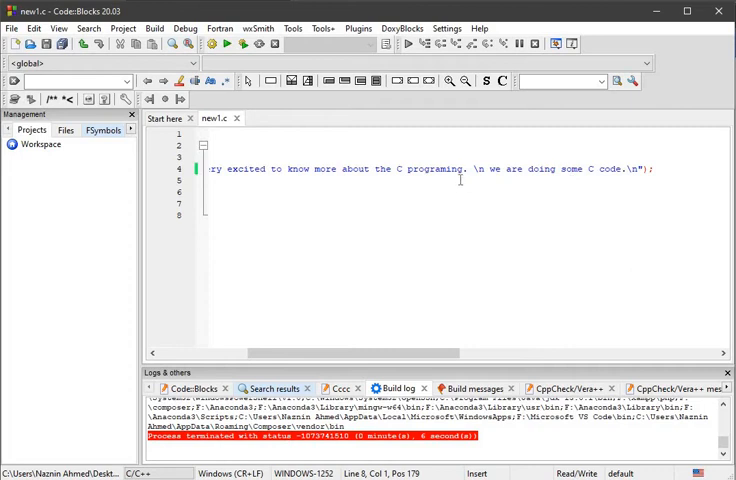
{"action": "mouse_move", "coordinate": [441, 176]}
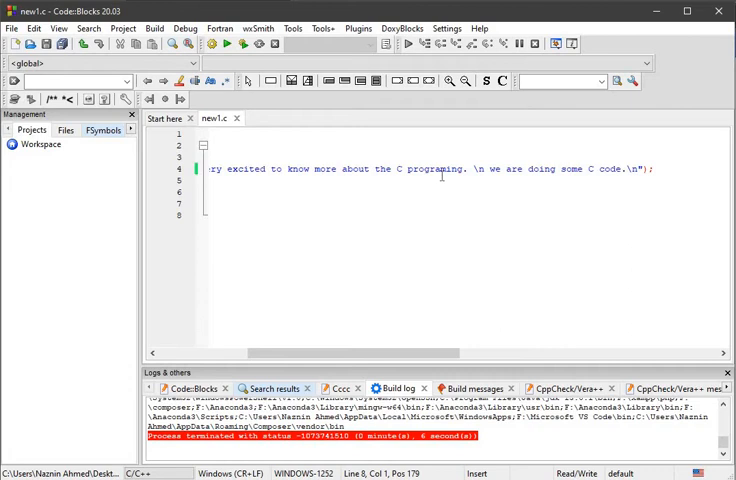
{"action": "mouse_move", "coordinate": [345, 346]}
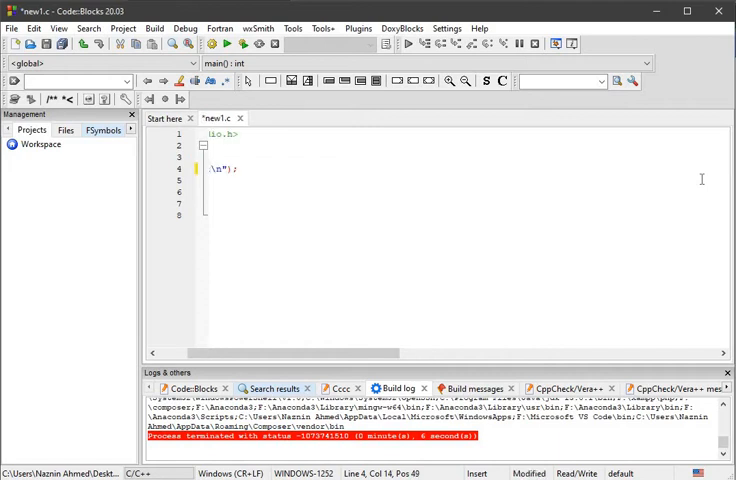
{"action": "mouse_move", "coordinate": [660, 184]}
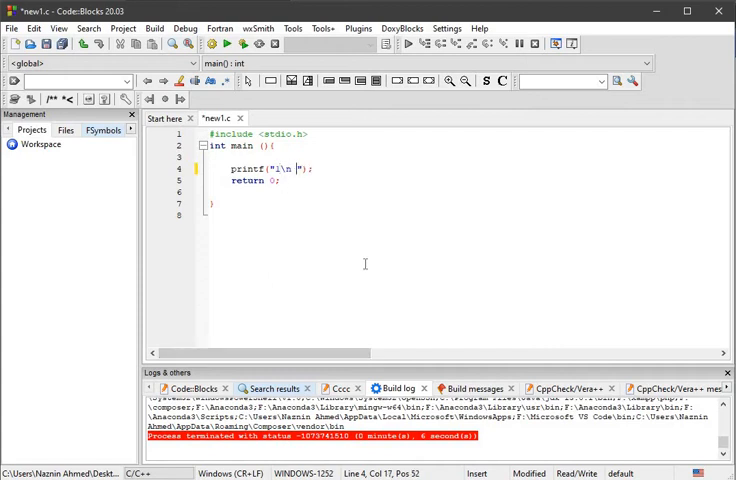
Type 2\n 3\n 4 into the printf string after 1, then build and run.
{"action": "type", "text": "2"}
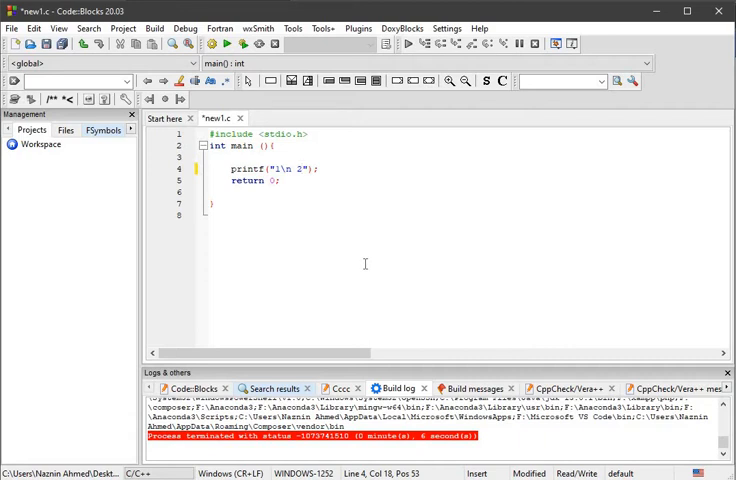
{"action": "type", "text": "\\n"}
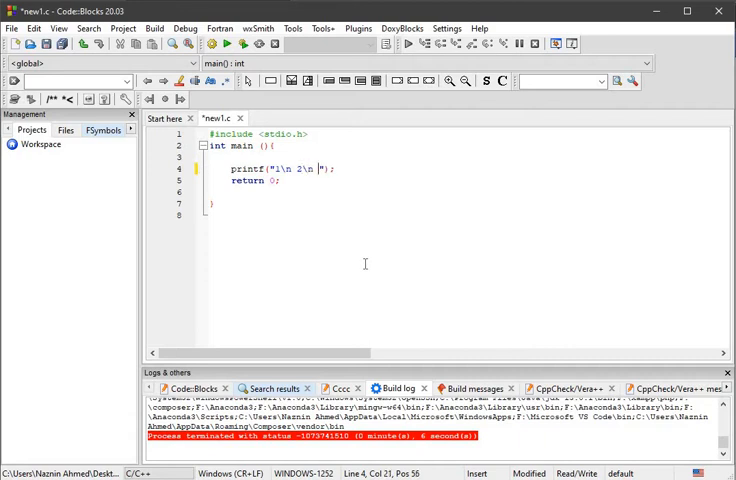
{"action": "type", "text": "3"}
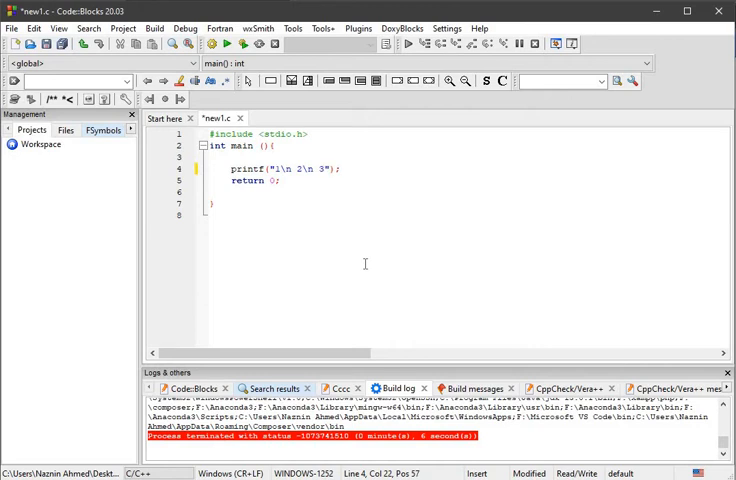
{"action": "type", "text": "\\n"}
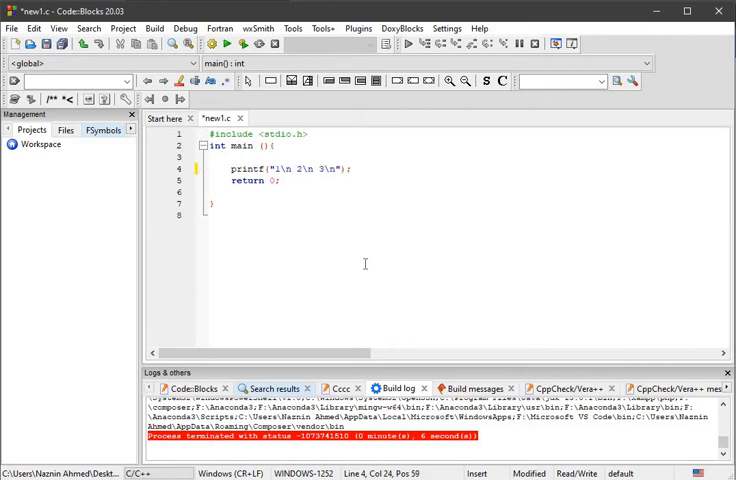
{"action": "type", "text": "4"}
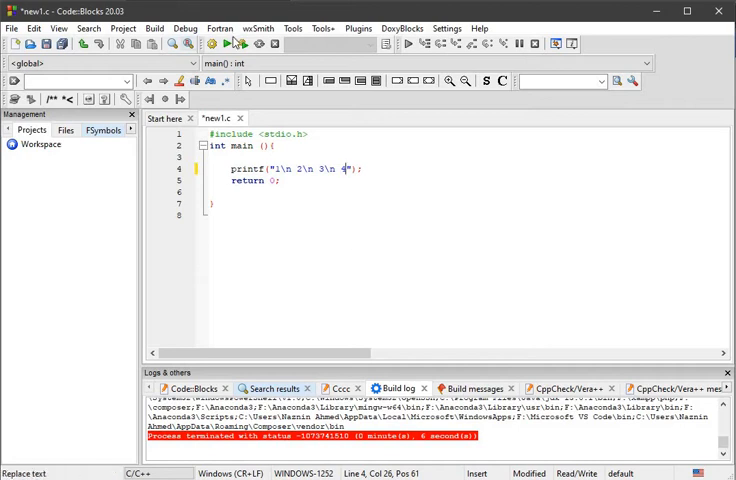
{"action": "left_click", "coordinate": [226, 45]}
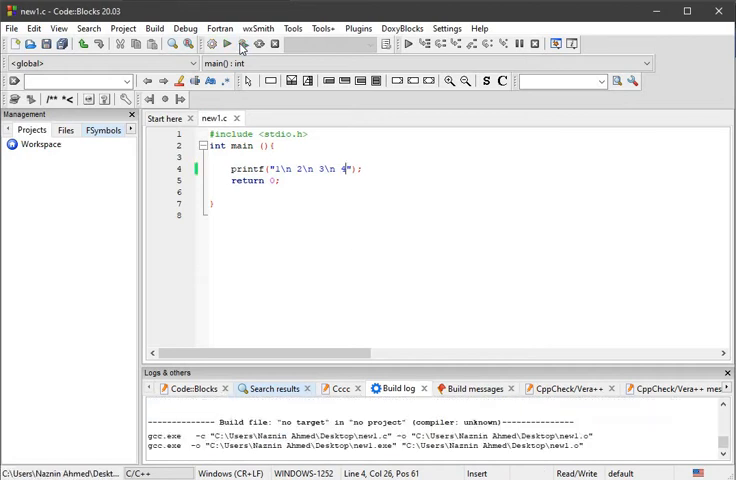
{"action": "left_click", "coordinate": [226, 43]}
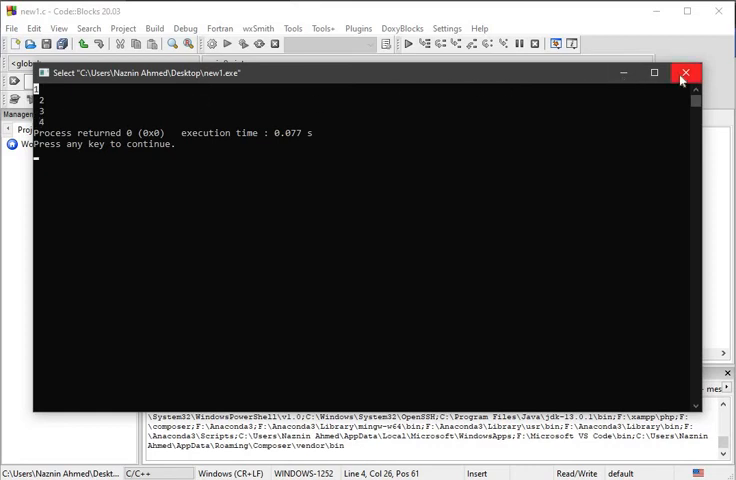
Close the console, add a leading space before 1, and rerun the program.
{"action": "left_click", "coordinate": [687, 73]}
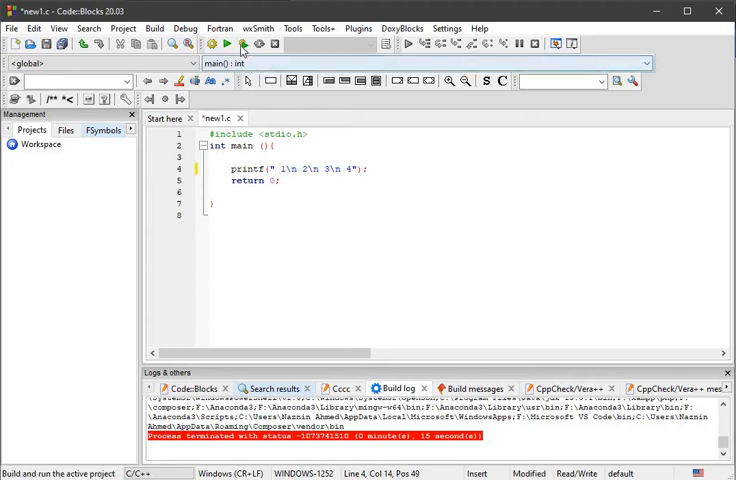
{"action": "left_click", "coordinate": [228, 44]}
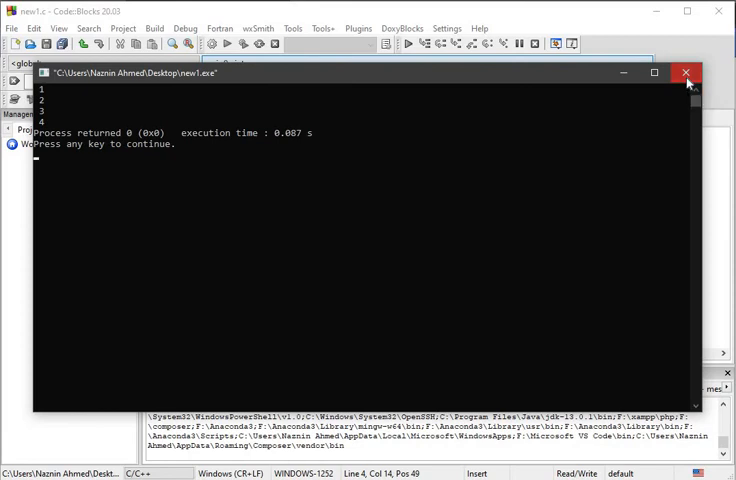
Close the console, strip the spaces so the string reads 1\n2\n3\n4, and rerun.
{"action": "left_click", "coordinate": [687, 73]}
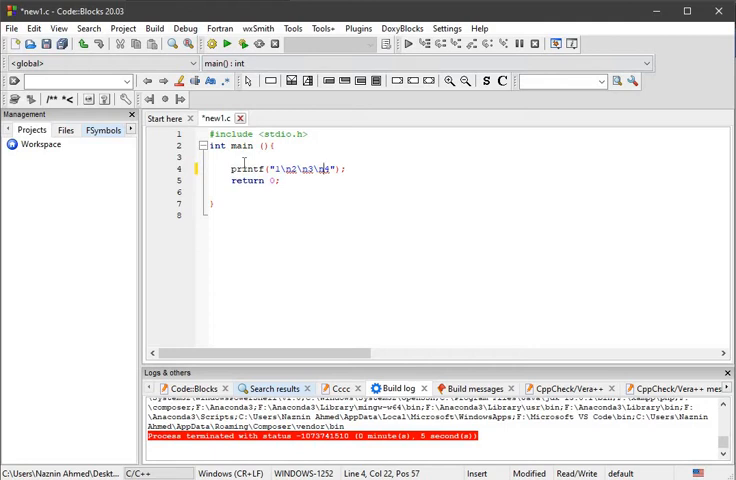
{"action": "mouse_move", "coordinate": [455, 206]}
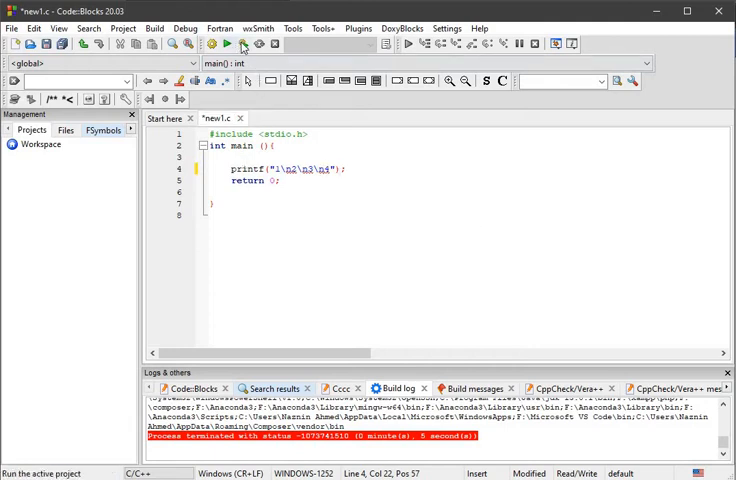
{"action": "mouse_move", "coordinate": [240, 45]}
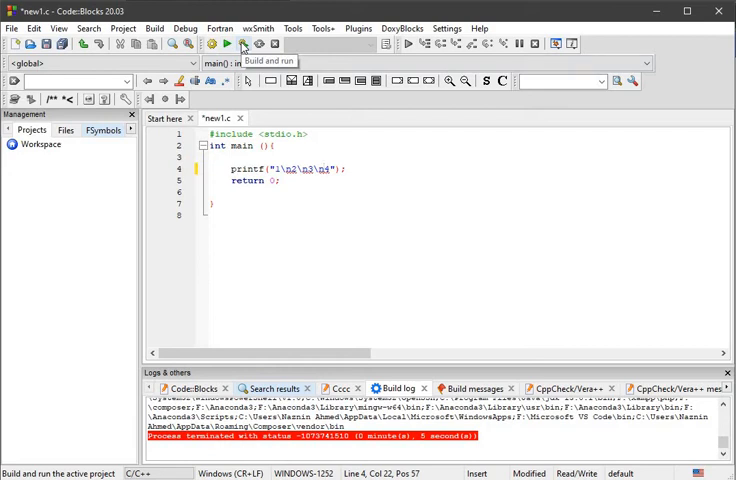
{"action": "left_click", "coordinate": [241, 43]}
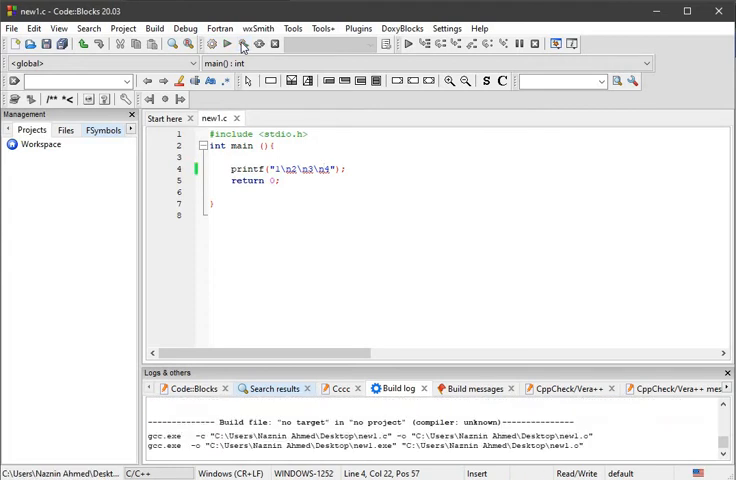
{"action": "left_click", "coordinate": [211, 43]}
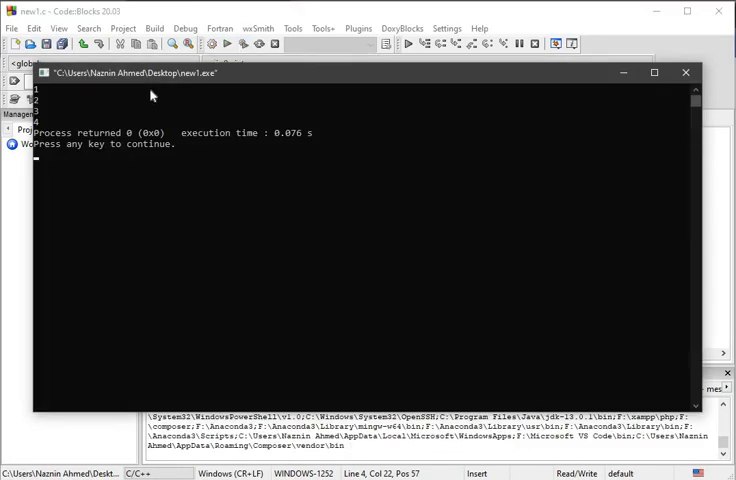
{"action": "mouse_move", "coordinate": [70, 100]}
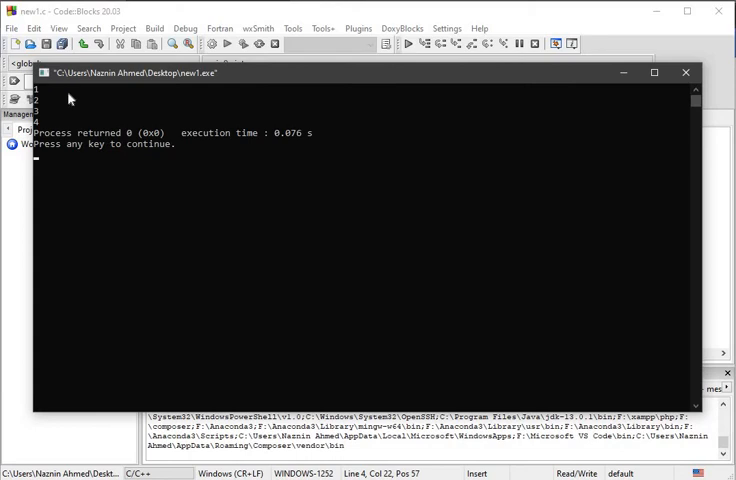
{"action": "mouse_move", "coordinate": [41, 95]}
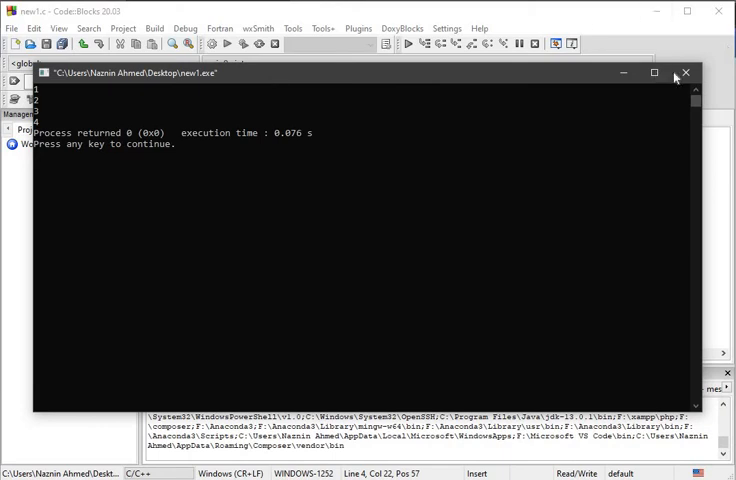
Close the console and enter printf("( )"); in new1.c as the face outline line.
{"action": "left_click", "coordinate": [686, 73]}
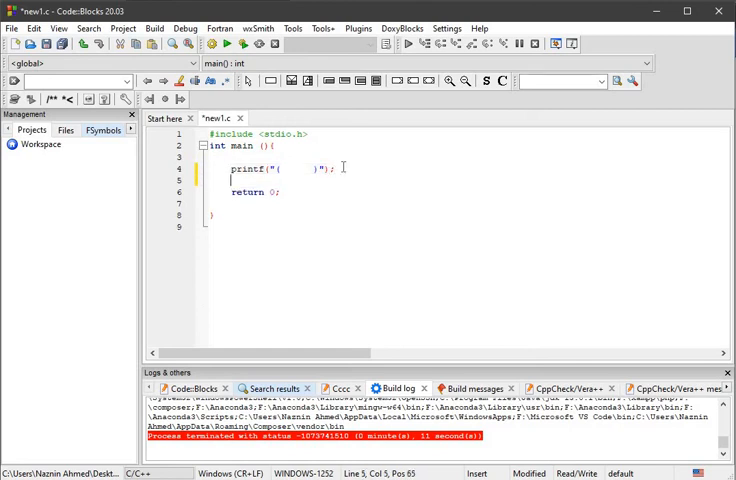
{"action": "type", "text": "printf(\"(       )\");"}
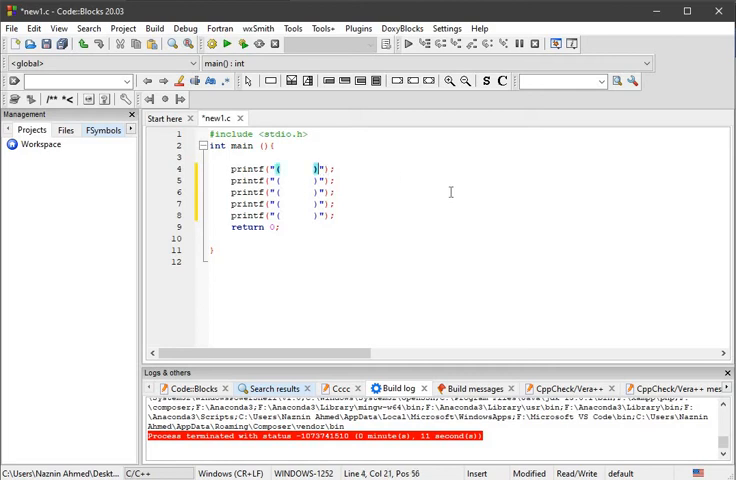
Add \n line breaks and face features to the printf lines, then build and run new1.c.
{"action": "type", "text": "\\n"}
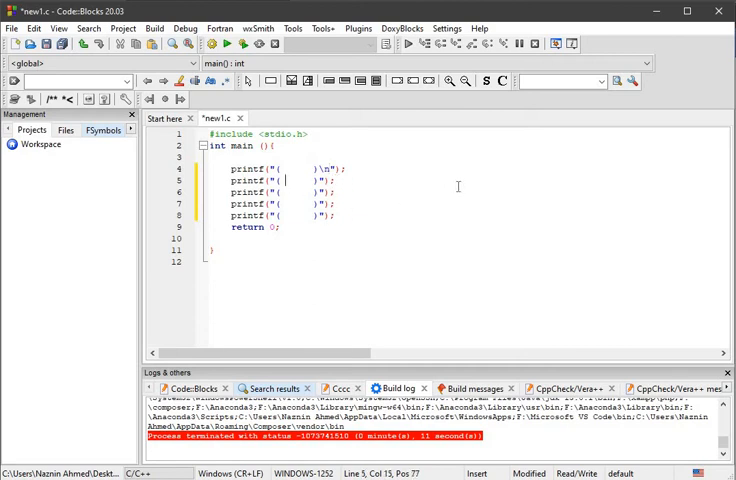
{"action": "type", "text": "!"}
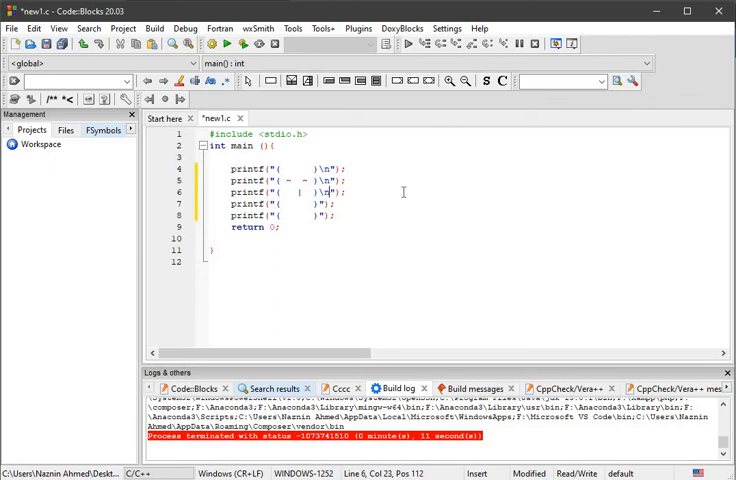
{"action": "mouse_move", "coordinate": [303, 202]}
{"action": "type", "text": "~"}
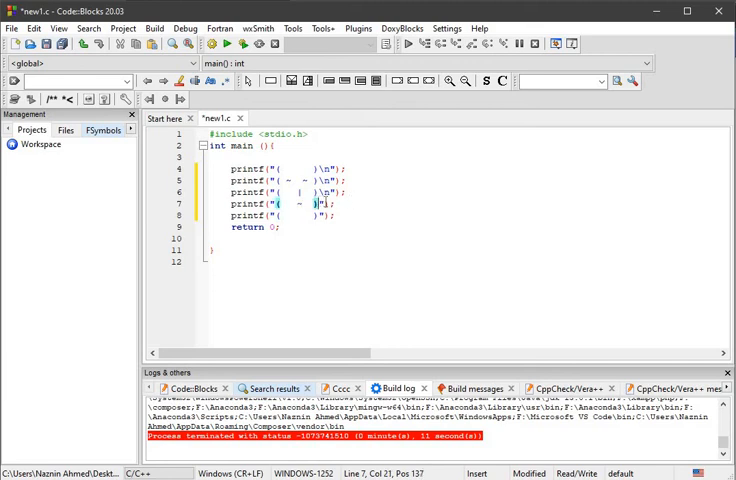
{"action": "mouse_move", "coordinate": [389, 213]}
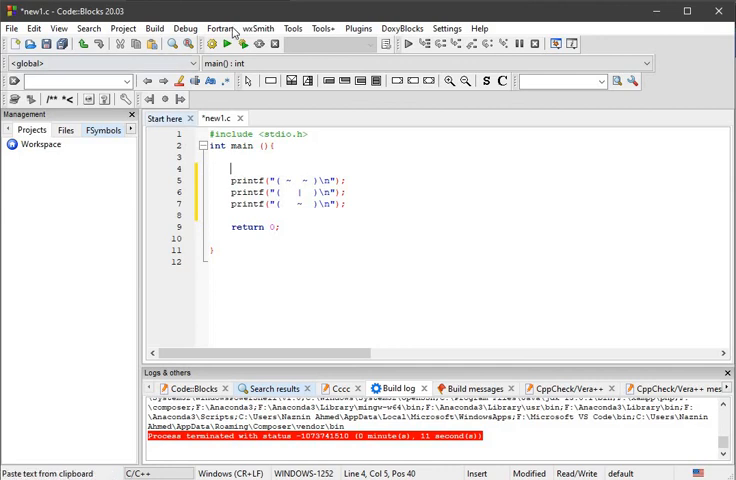
{"action": "left_click", "coordinate": [225, 43]}
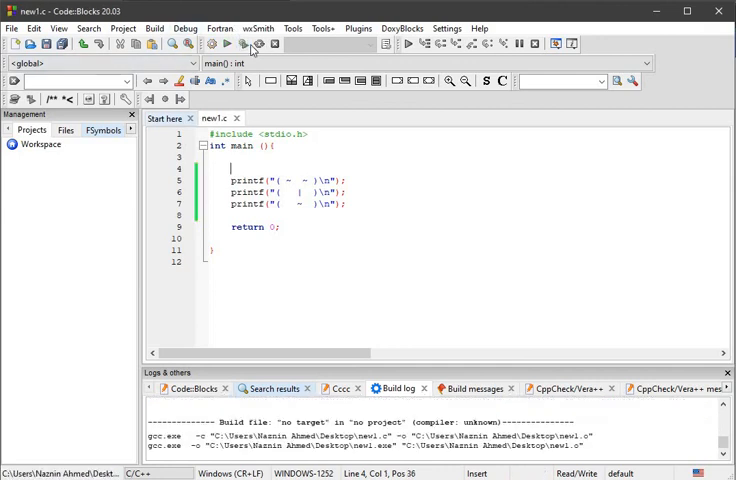
{"action": "left_click", "coordinate": [237, 44]}
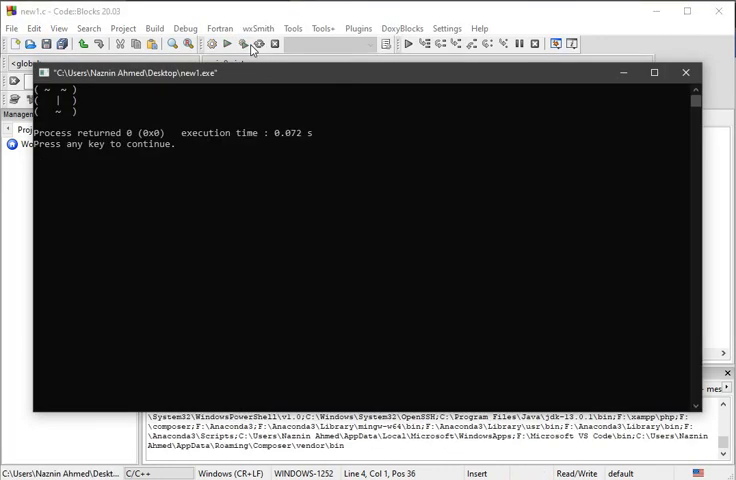